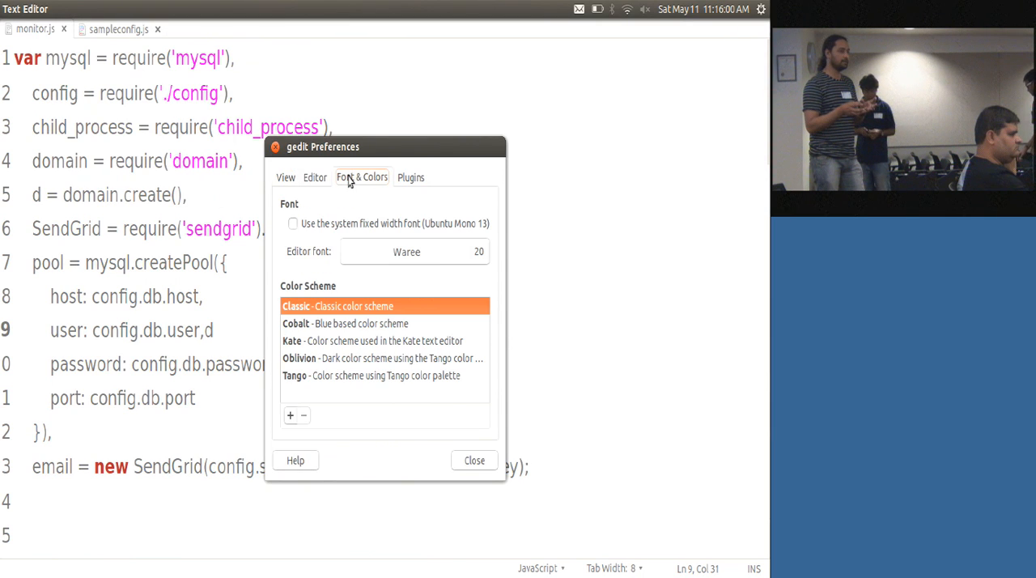
Choose WenQuanYi Micro Hei at size 12 as the editor font in Preferences and apply it
click(406, 251)
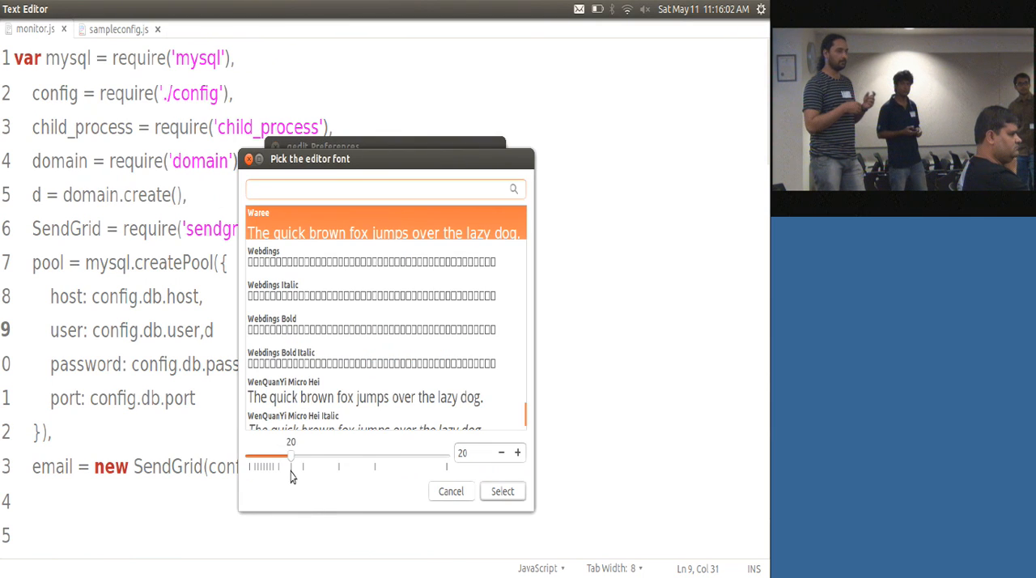
drag(292, 456, 278, 456)
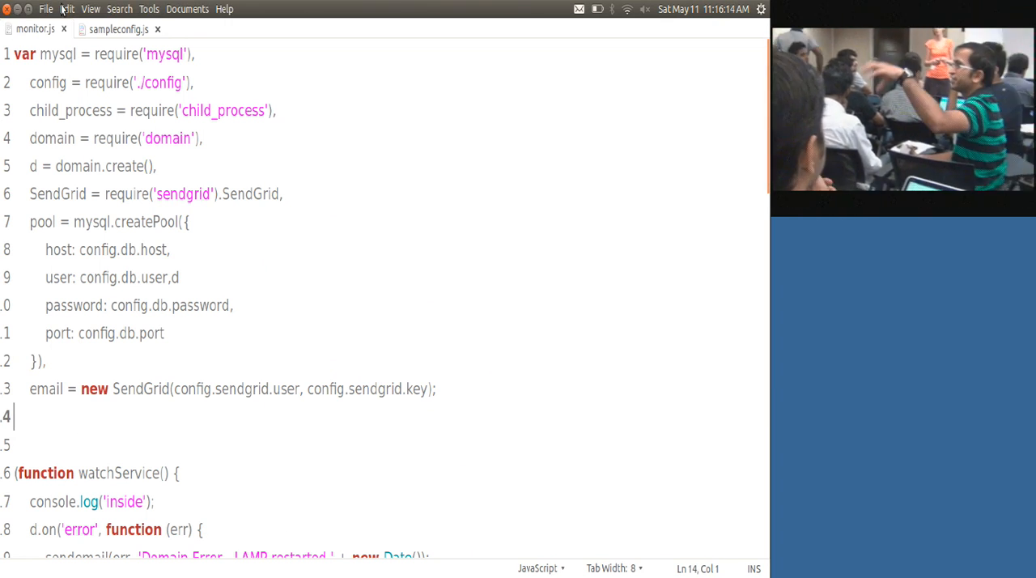
click(66, 10)
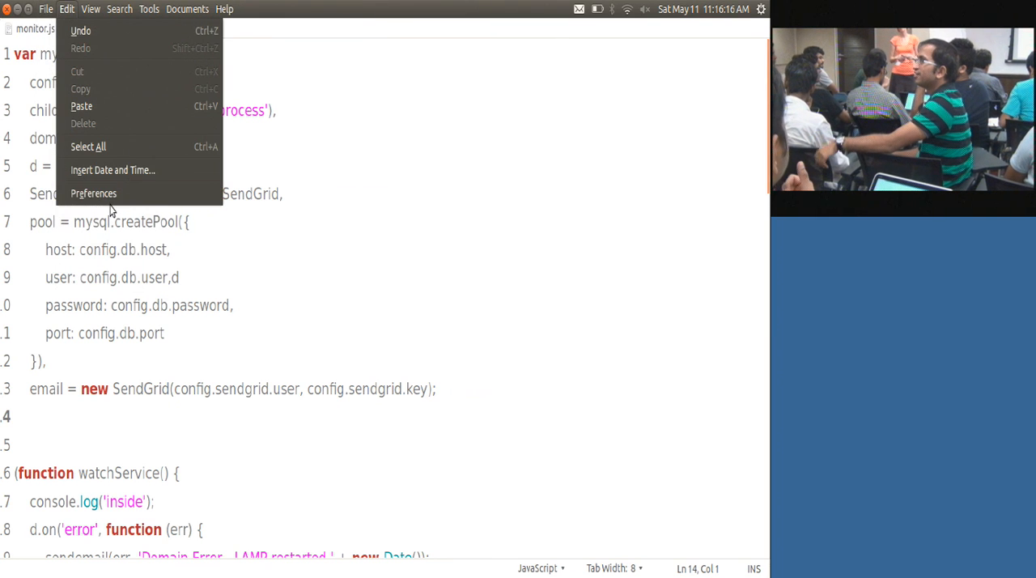
click(94, 192)
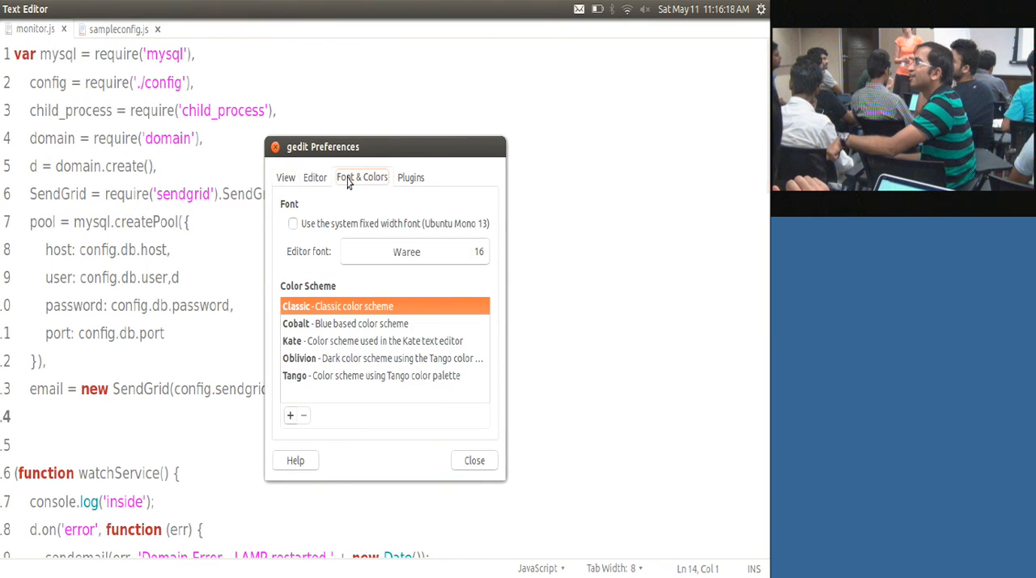
click(407, 253)
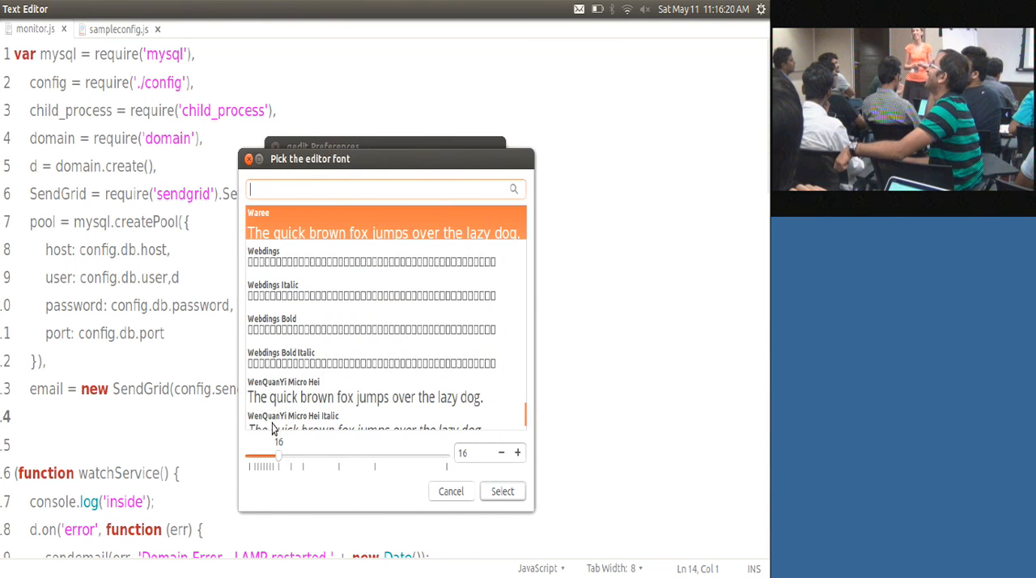
drag(278, 460, 265, 460)
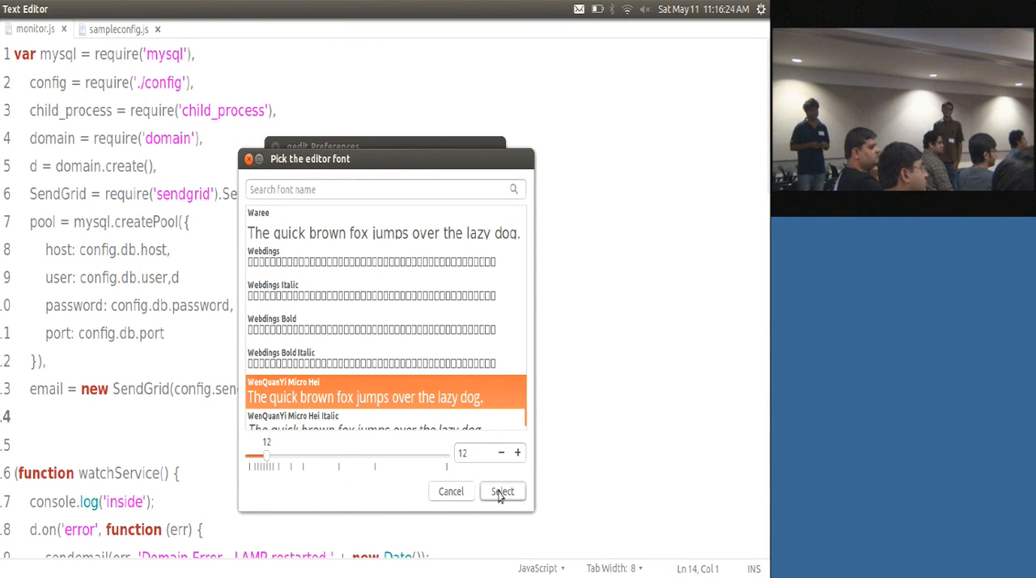
click(502, 492)
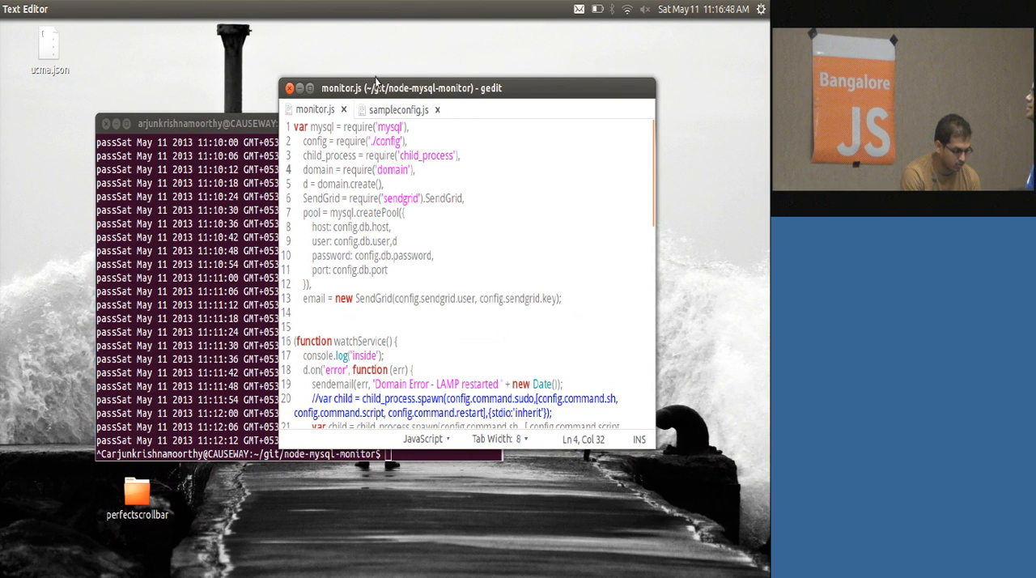
Resize the gedit window larger so watchService and checkmysql both show
drag(375, 88, 340, 29)
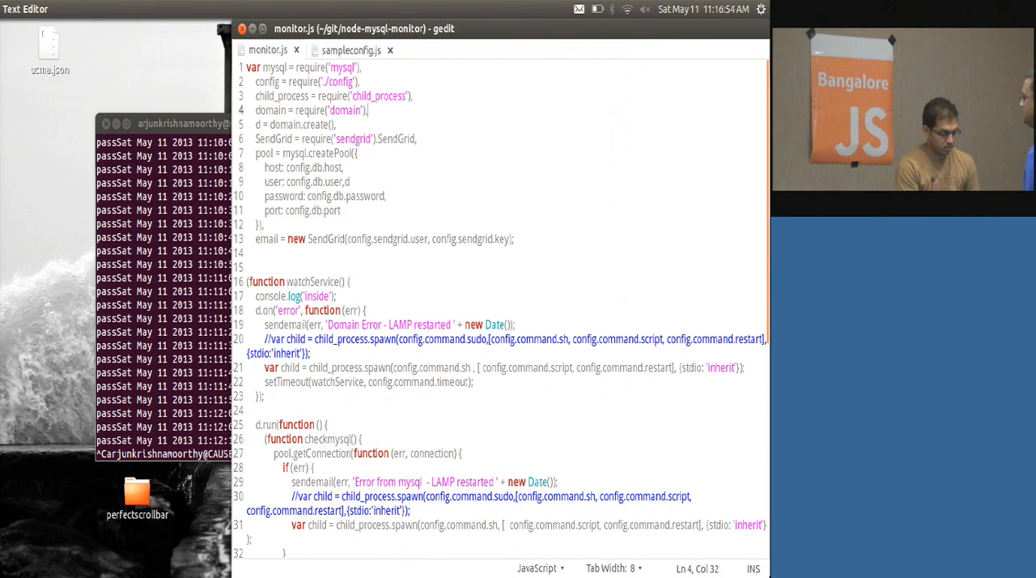
View the 'test | Just another WordPress site' tab in Chrome, then return to monitor.js
key(alt+Tab)
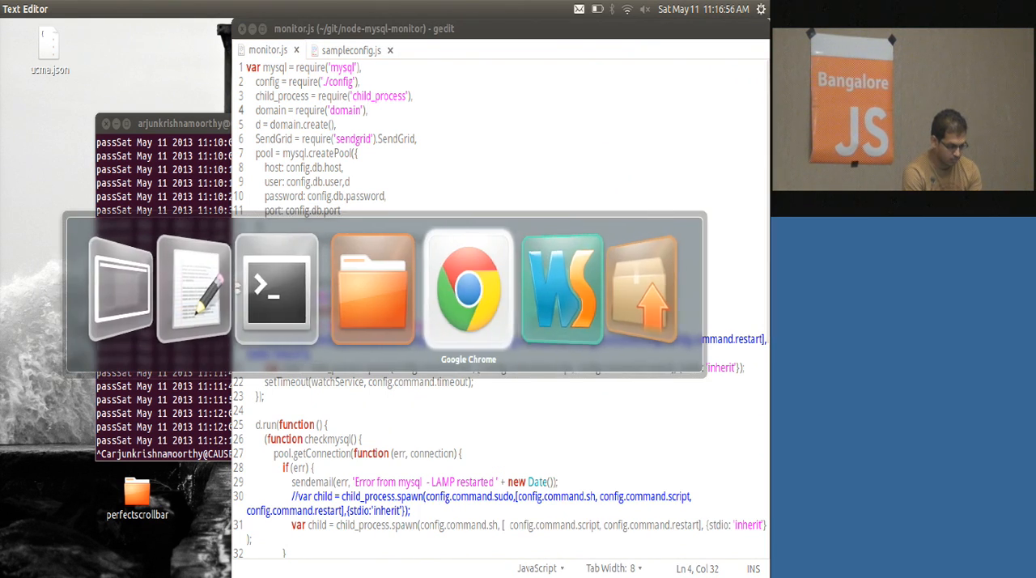
click(468, 288)
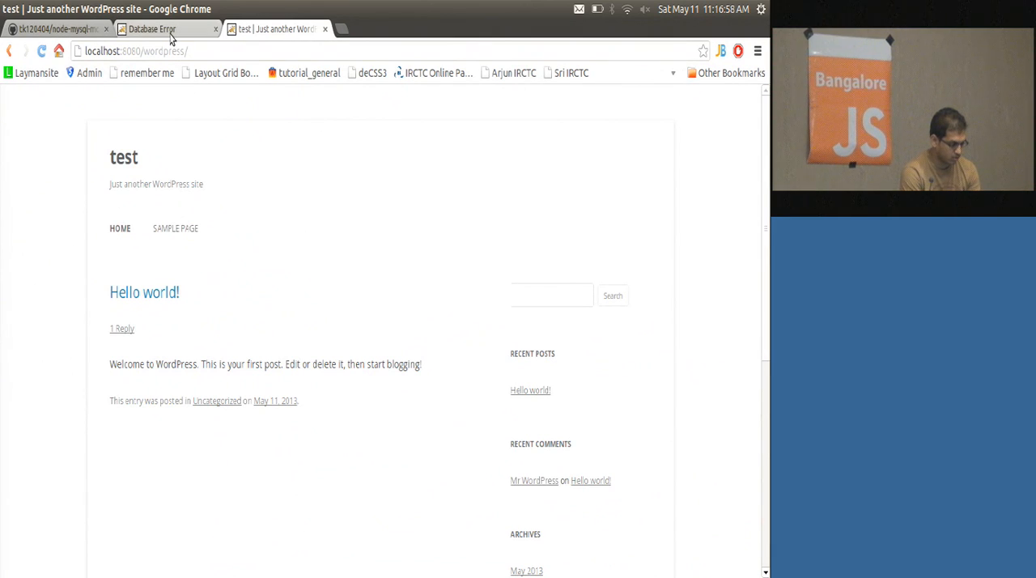
click(152, 29)
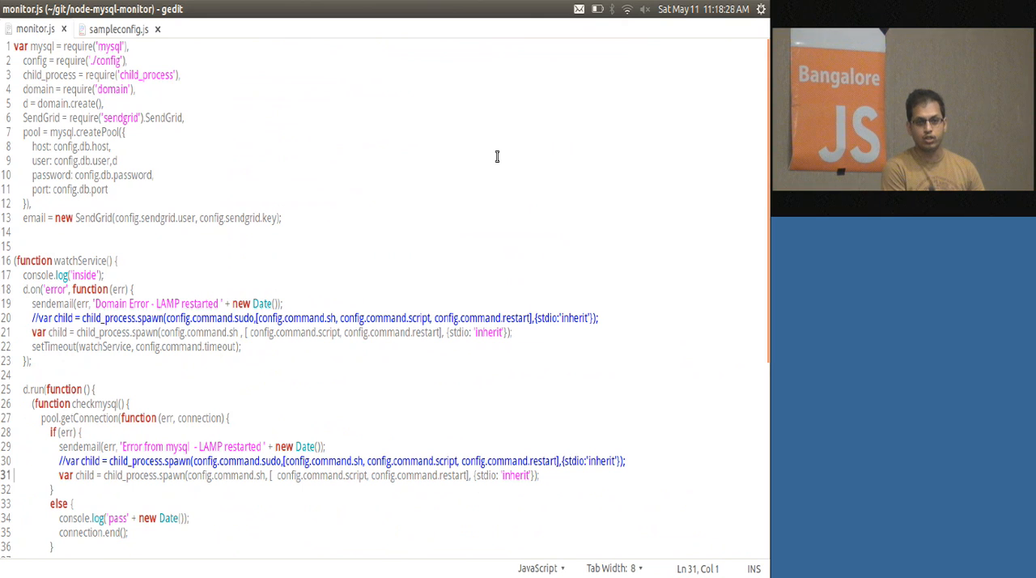
Restore gedit to its smaller size beside the terminal and locate the watchService function
scroll(down, 3)
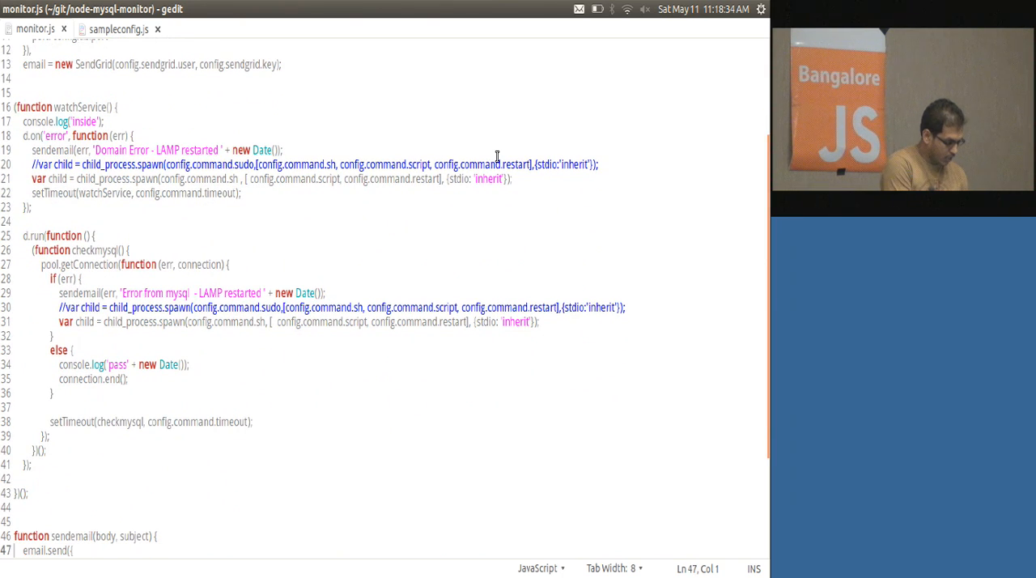
double_click(55, 136)
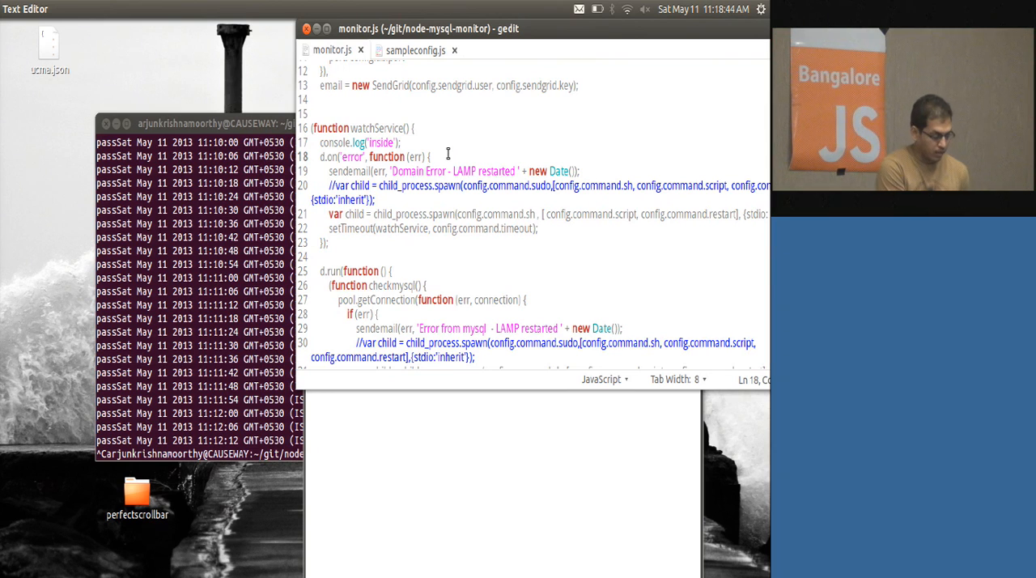
double_click(379, 127)
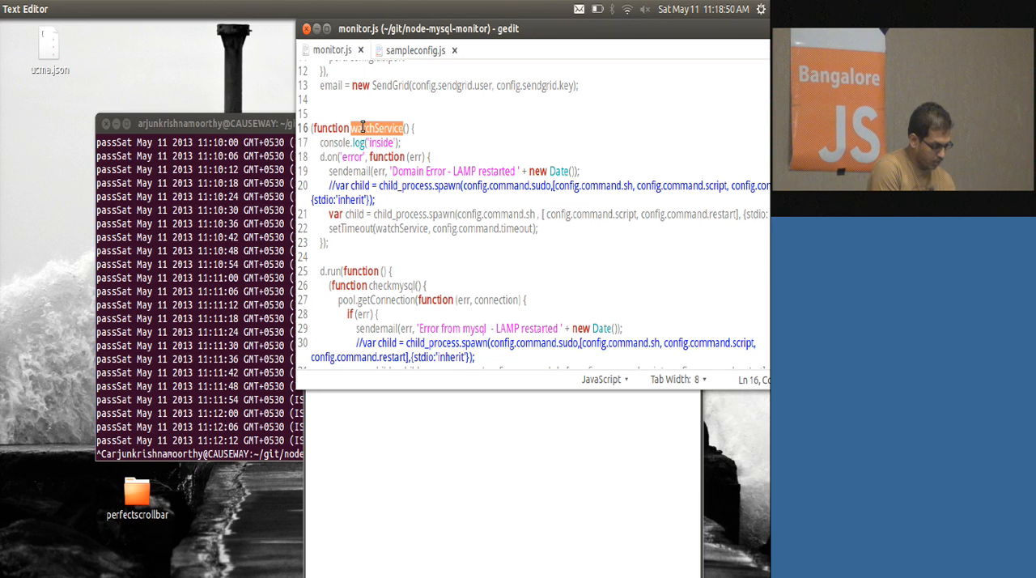
click(372, 201)
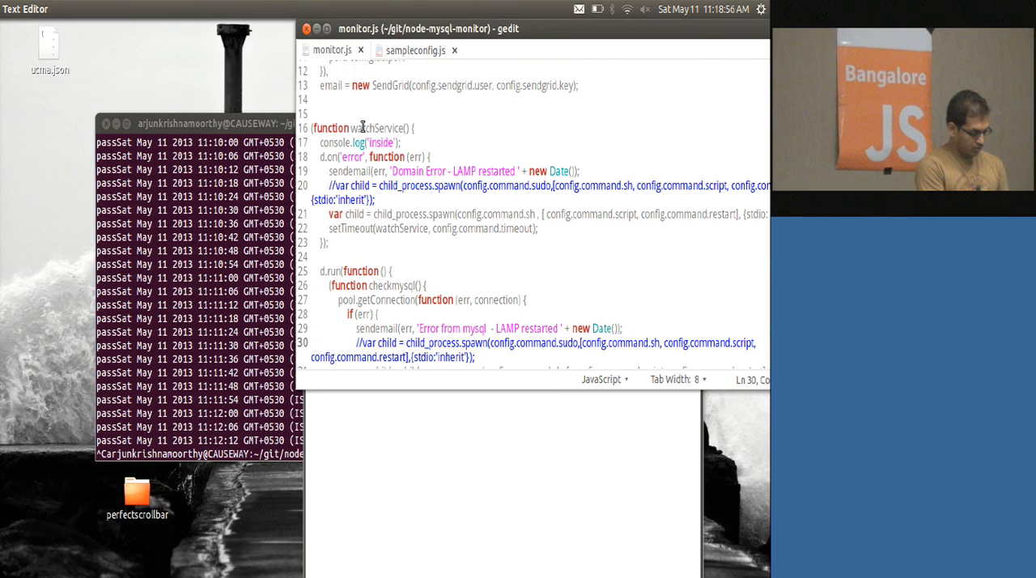
Review the checkmysql function, then the command settings block in sampleconfig.js
scroll(down, 3)
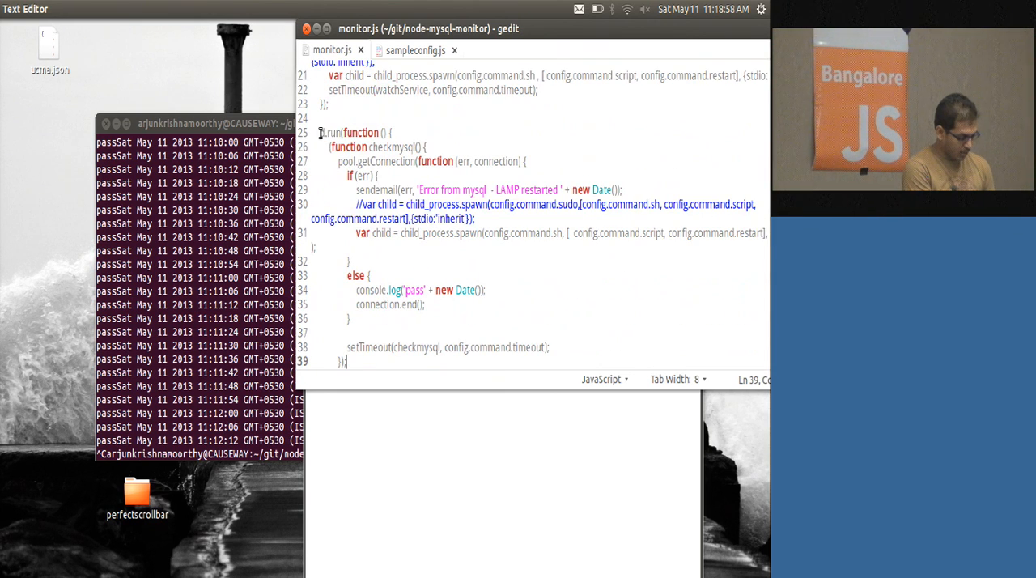
drag(331, 146, 348, 363)
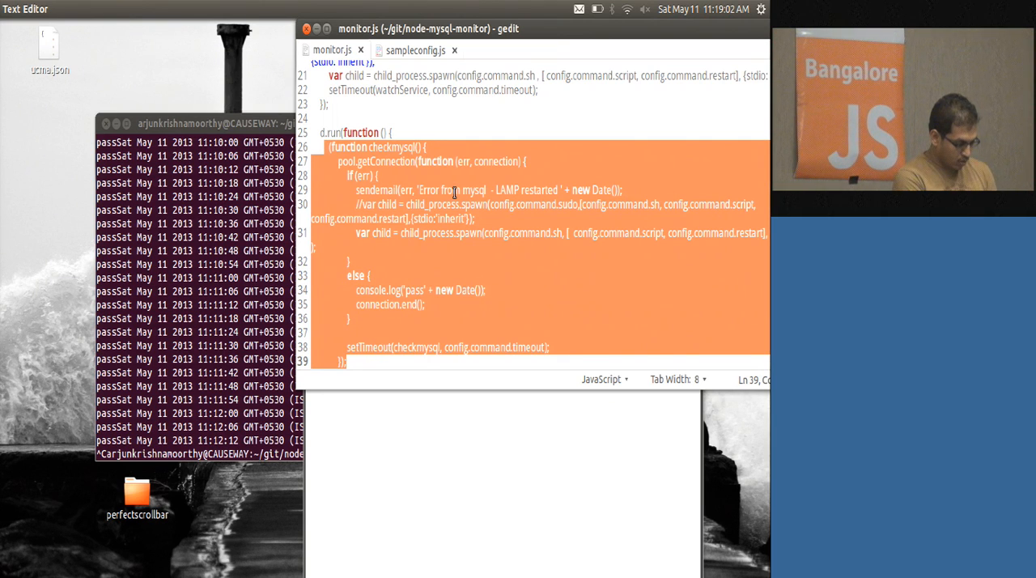
double_click(392, 146)
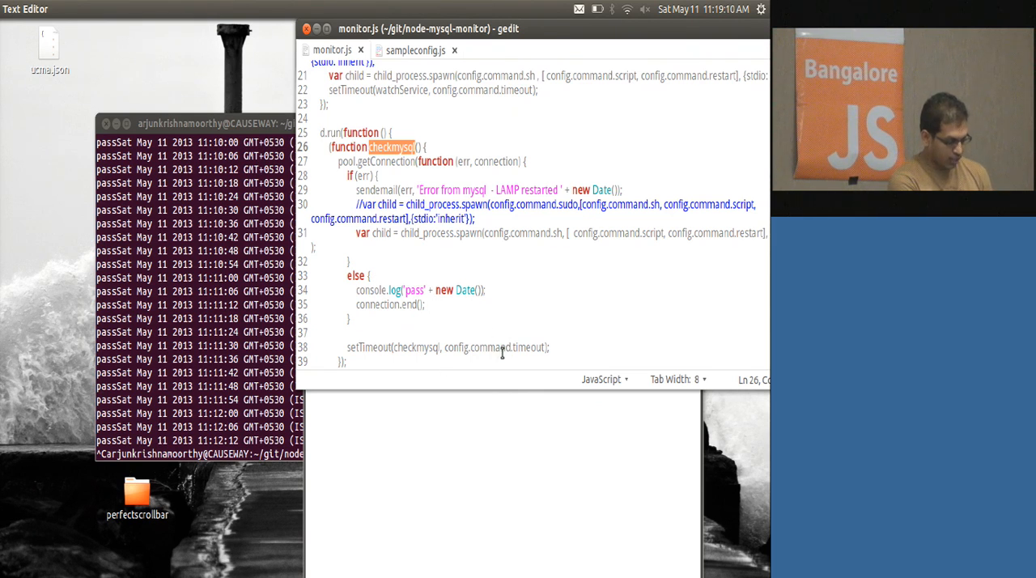
click(414, 48)
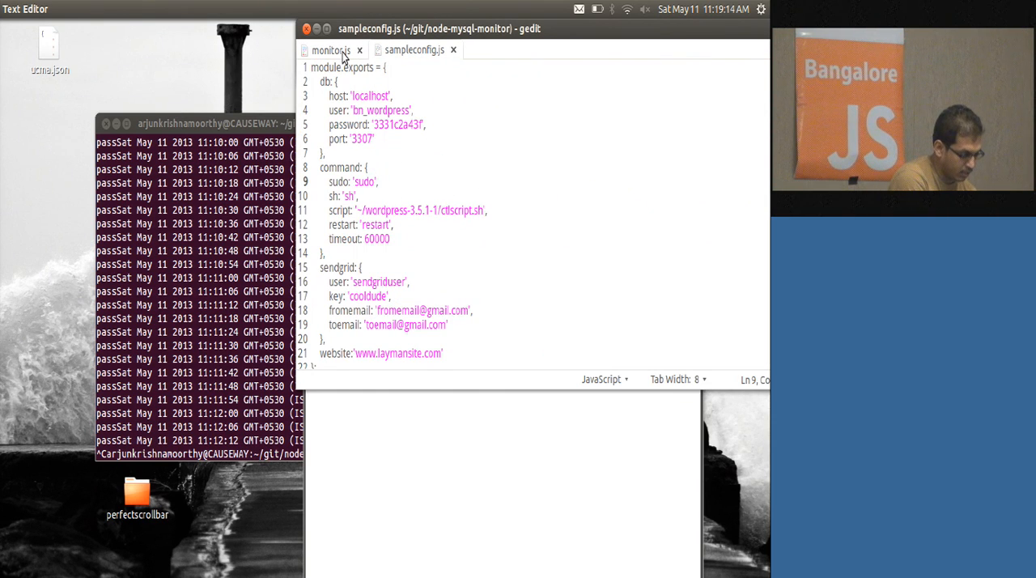
click(327, 49)
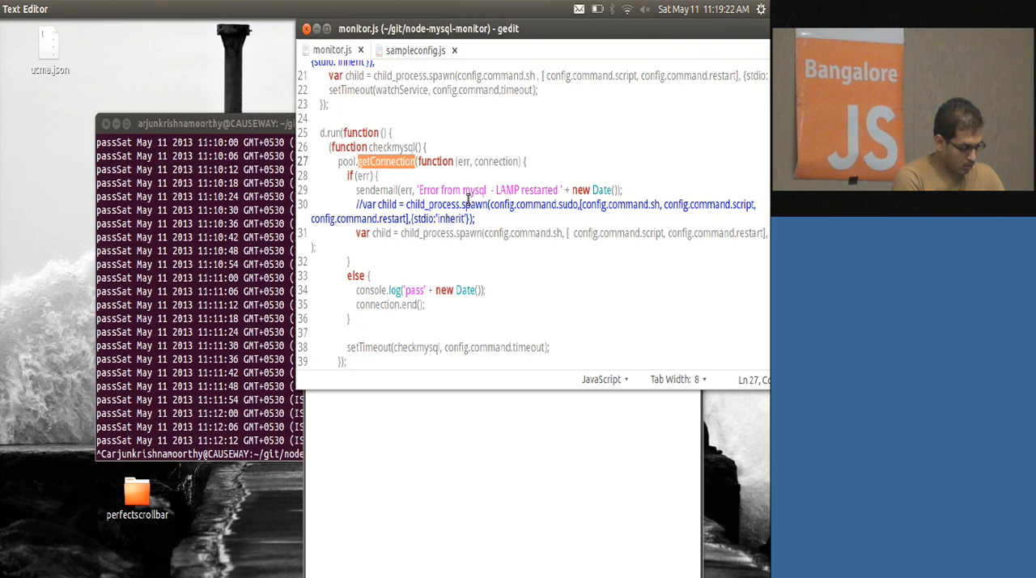
click(415, 48)
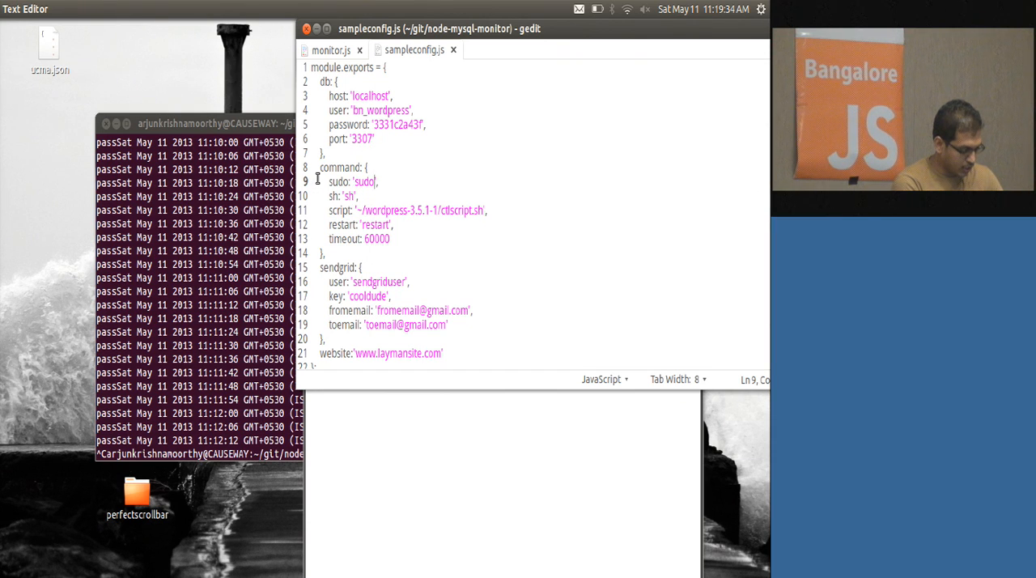
drag(330, 182, 388, 252)
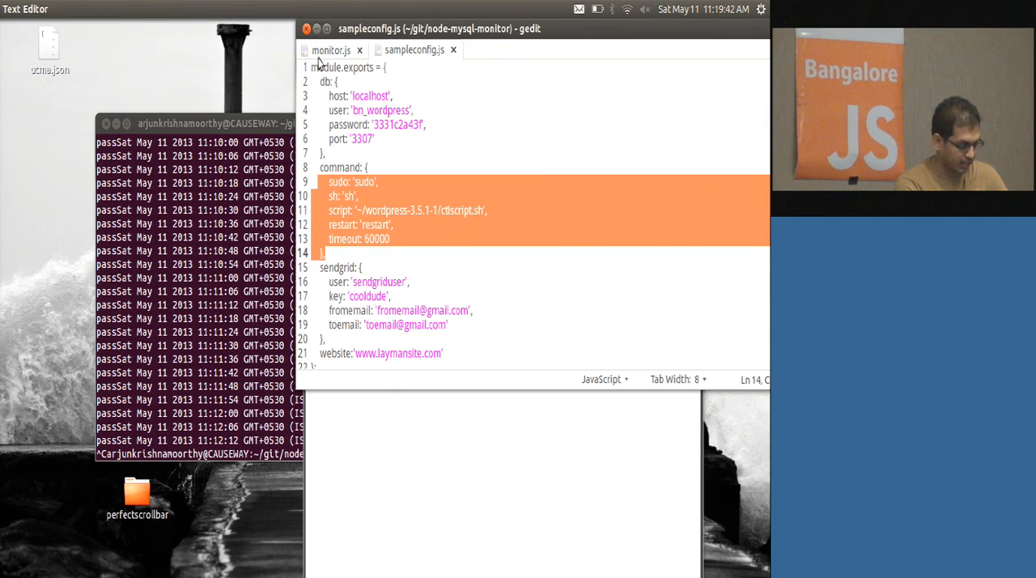
Back in monitor.js, highlight the child_process.spawn line and the checkmysql setTimeout call
click(330, 48)
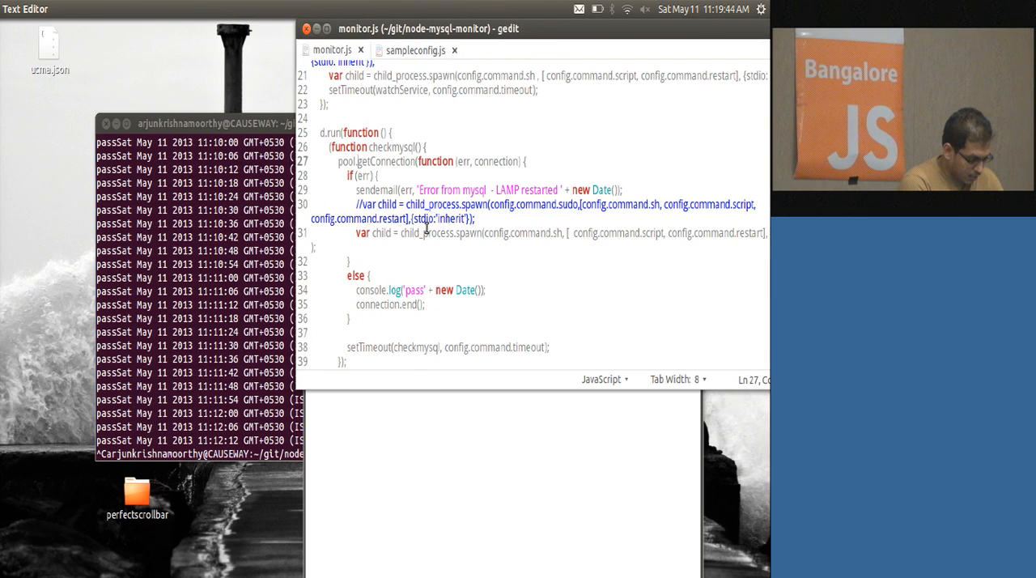
double_click(437, 204)
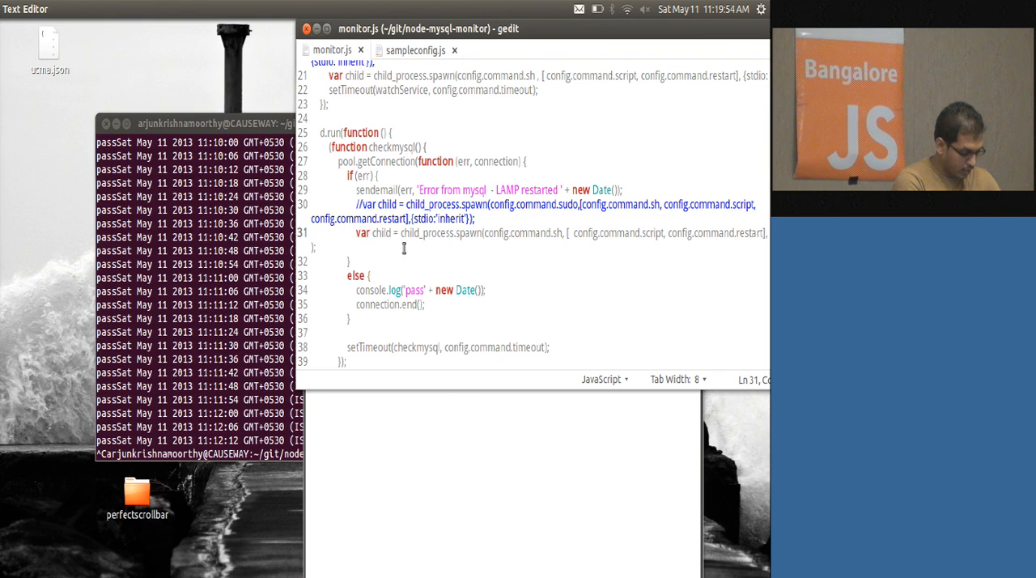
click(402, 162)
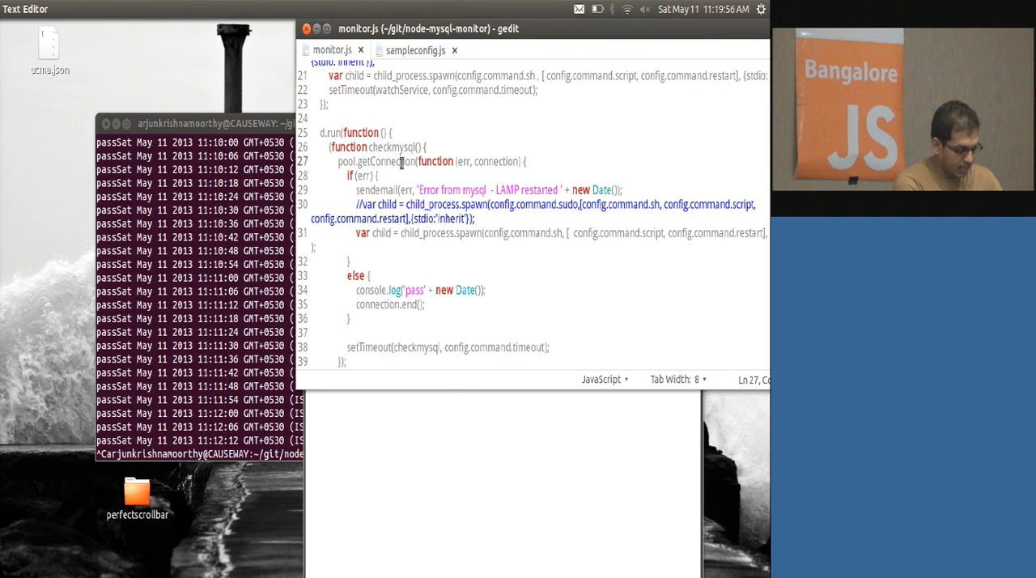
double_click(386, 162)
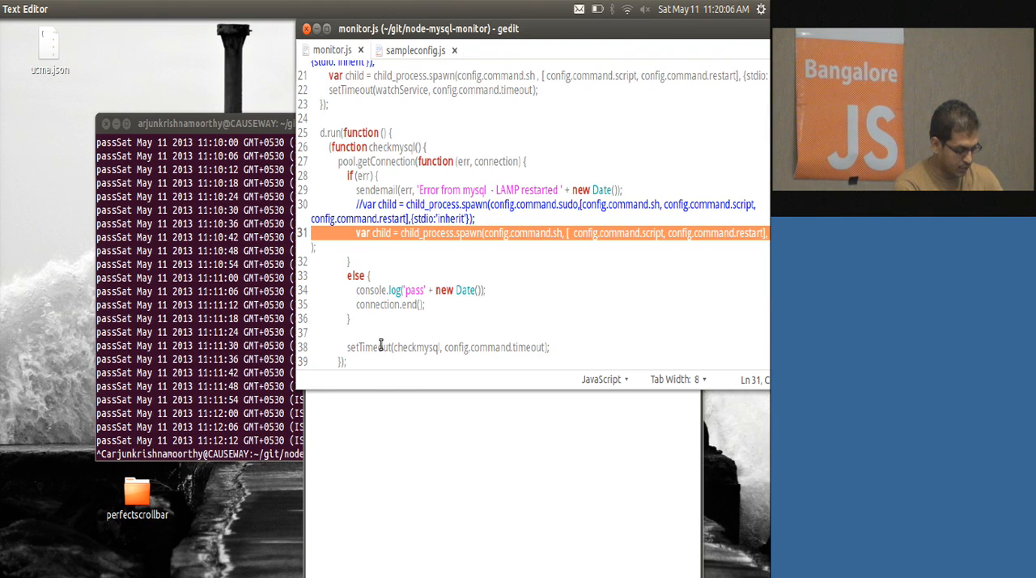
double_click(414, 346)
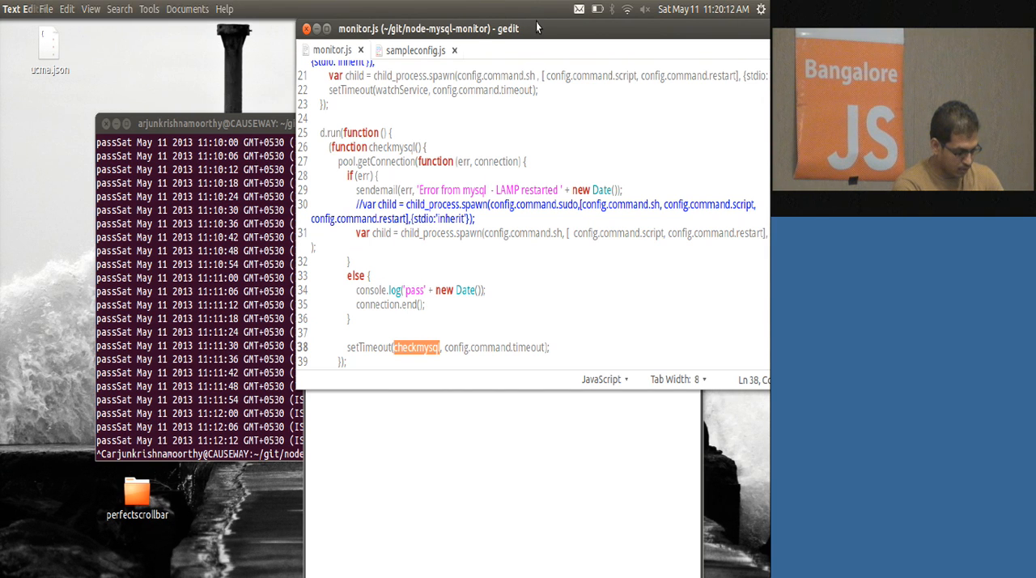
double_click(427, 30)
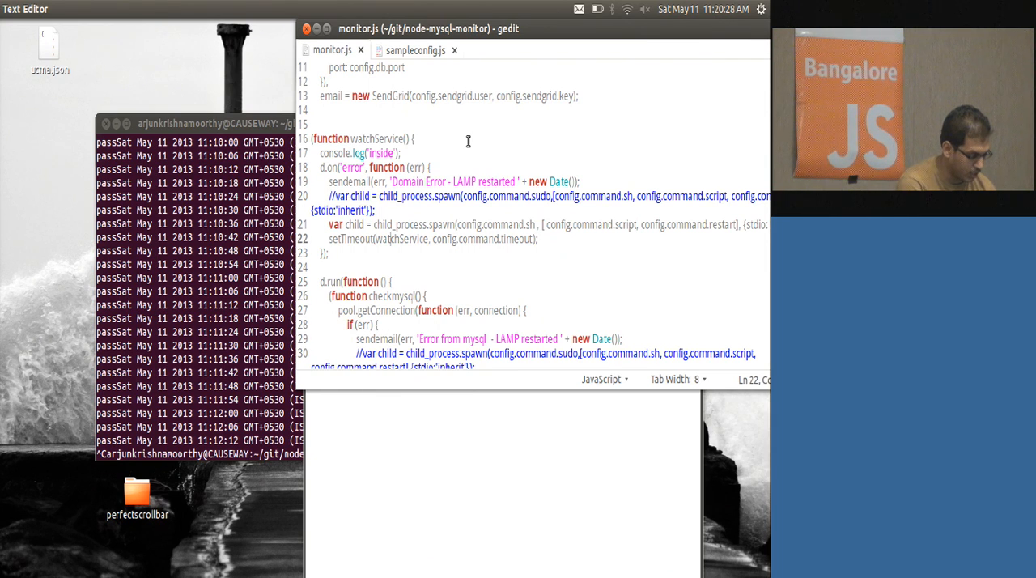
Bring the localhost:8080/wordpress tab with the database connection error to the front
click(392, 196)
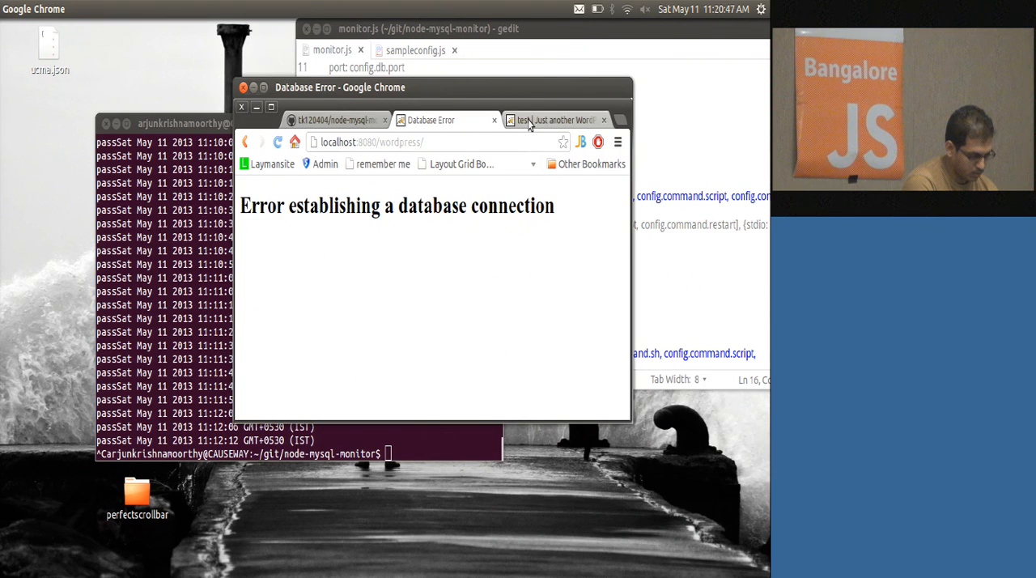
Prepare 'sh ctlscript.sh stop mysql' in the WordPress terminal and open the node-mysql-monitor folder
click(559, 120)
text(sh ctlscript.sh restart)
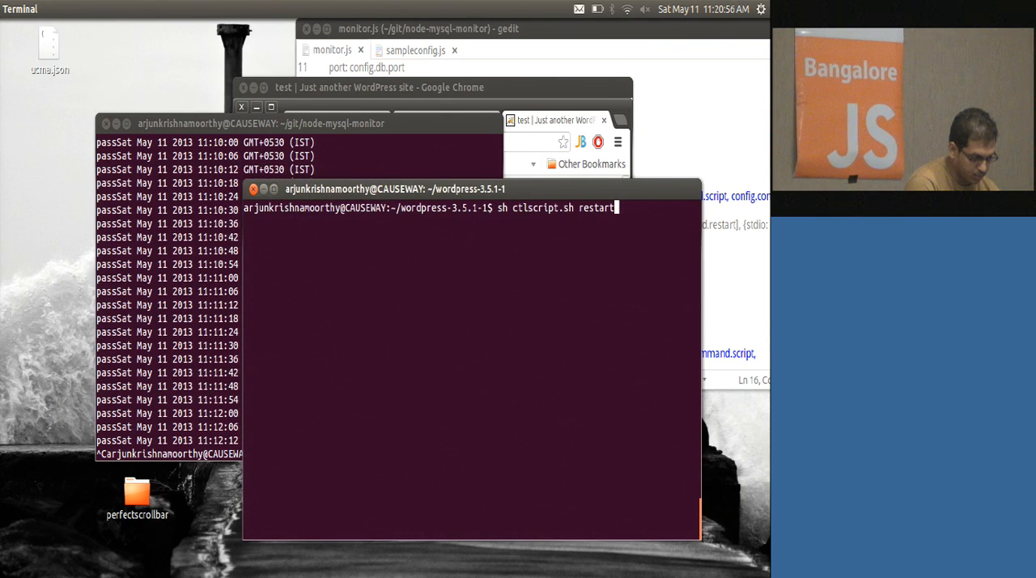
text(stop mysql)
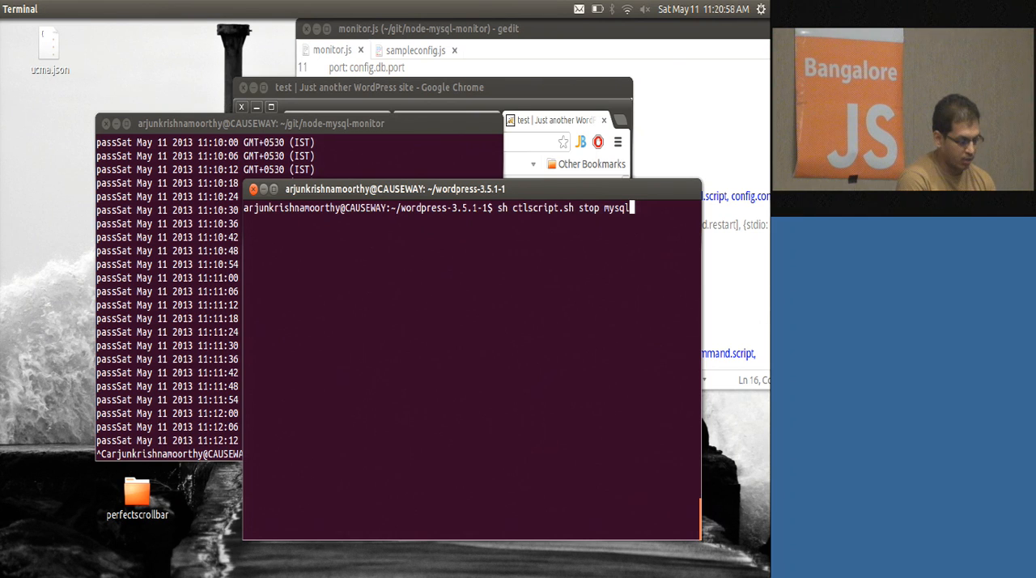
mouse_move(79, 314)
text(node monitor.js)
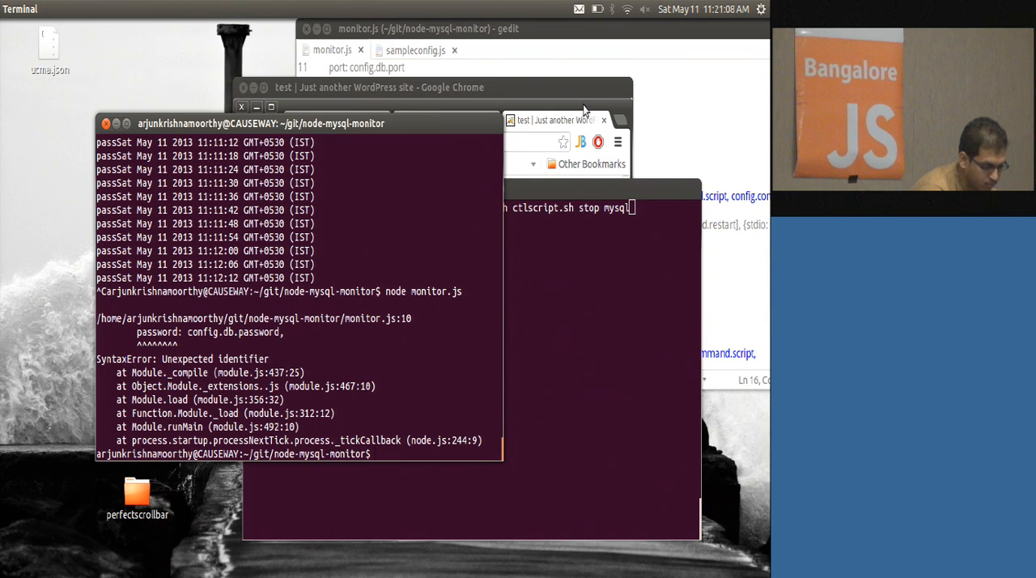
click(404, 29)
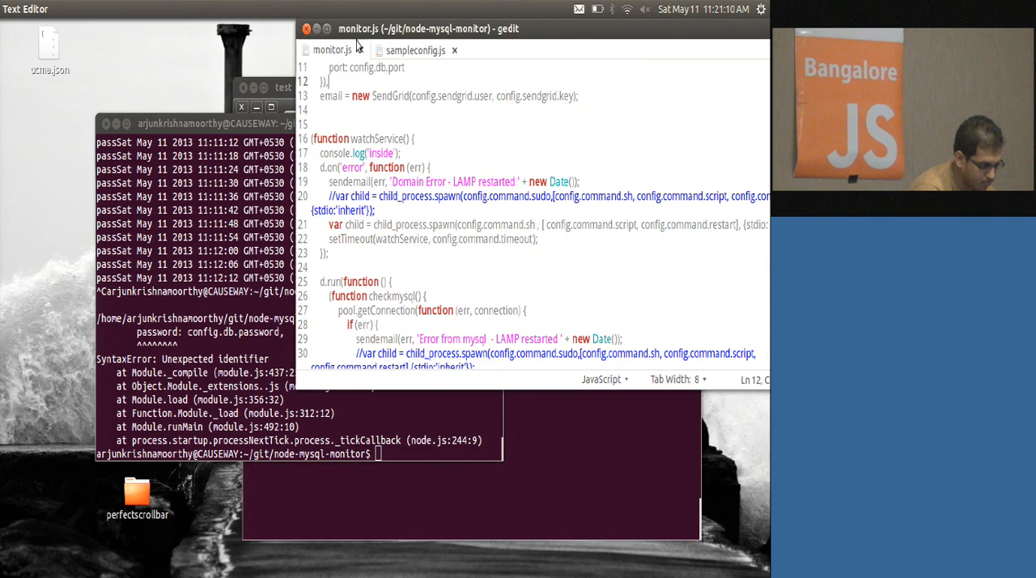
click(415, 49)
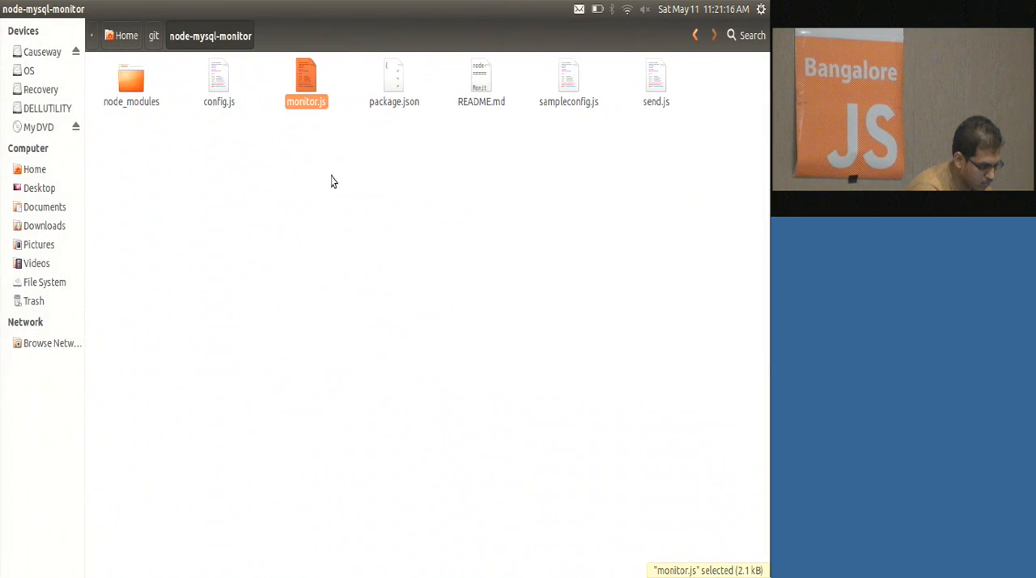
Open config.js as a third gedit tab and return to the editor
double_click(218, 81)
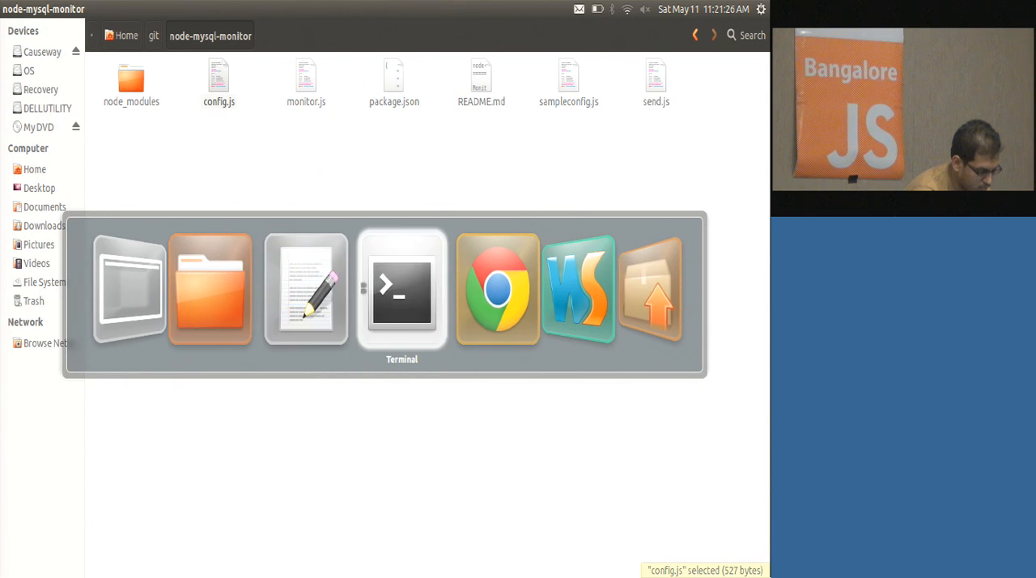
click(401, 288)
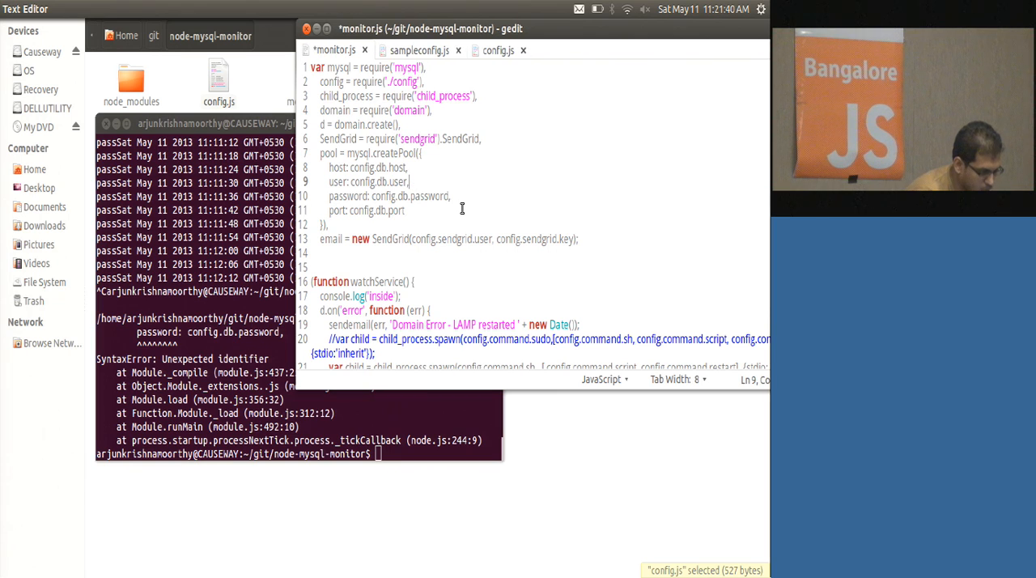
Save the fixed monitor.js and switch to the terminal to rerun the monitor
key(ctrl+s)
text(node monitor.js)
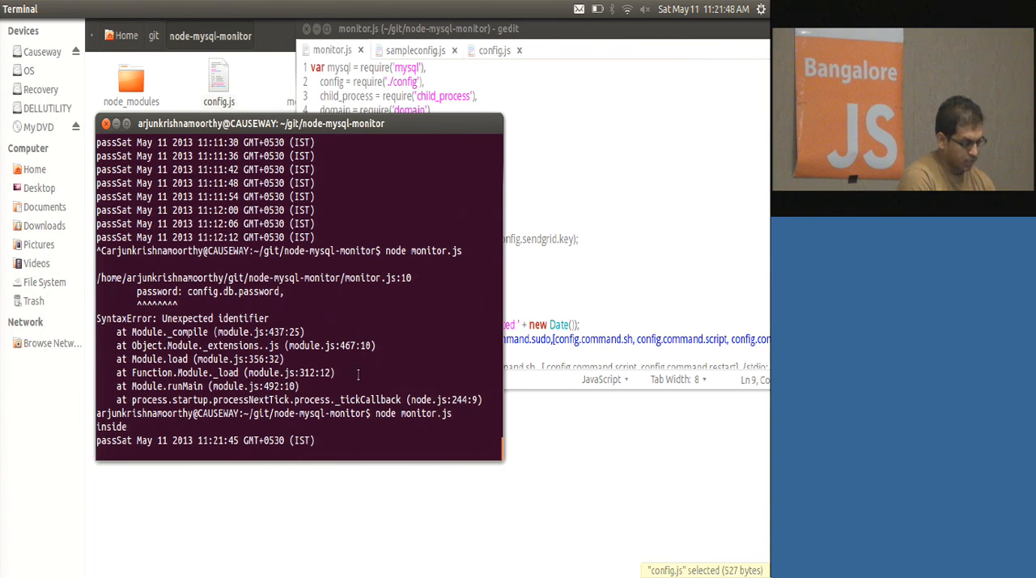
click(415, 48)
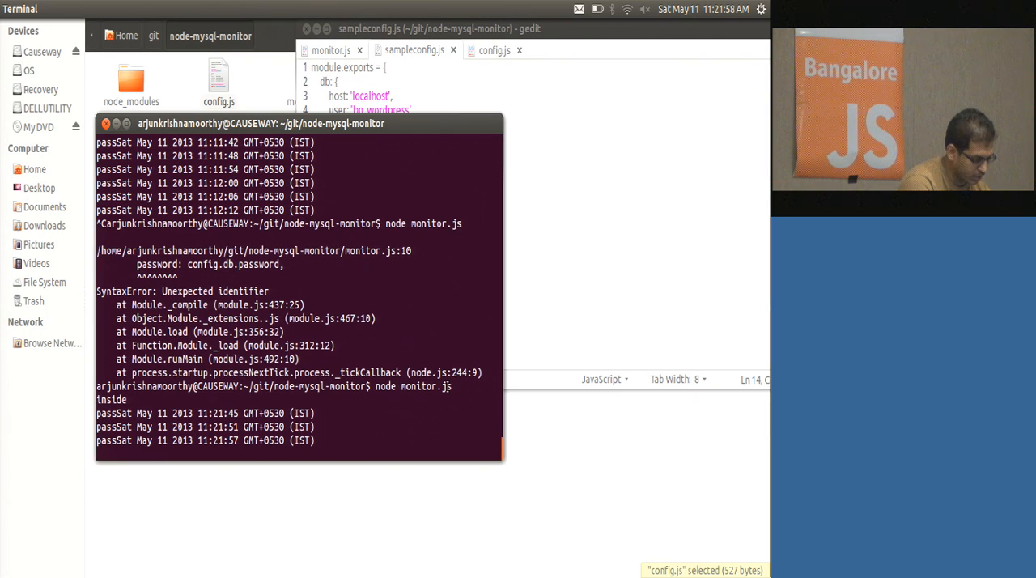
key(alt+Tab)
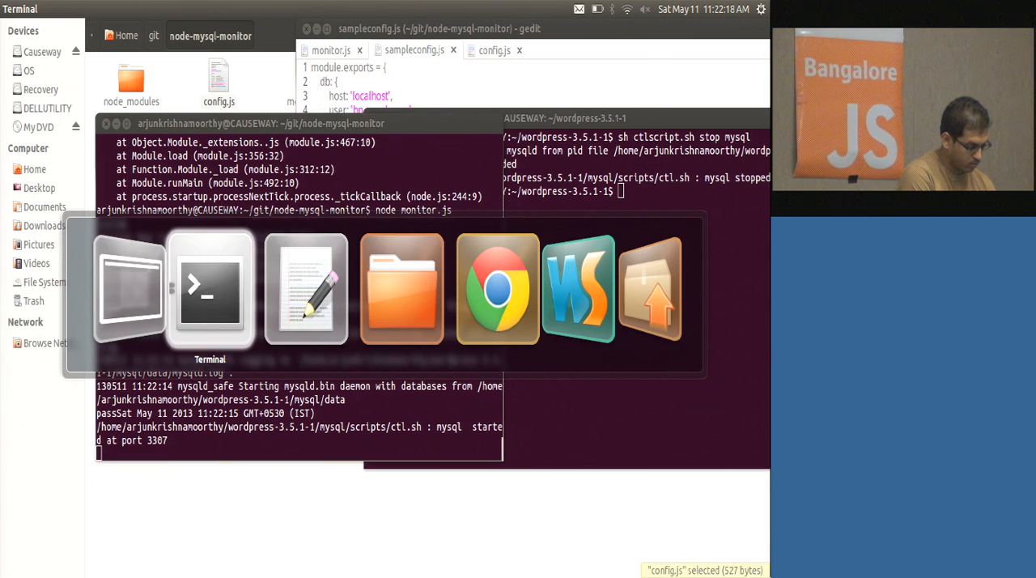
Show the bangalorejs.org/sixth.html agenda page in Chrome on the Mac
click(497, 288)
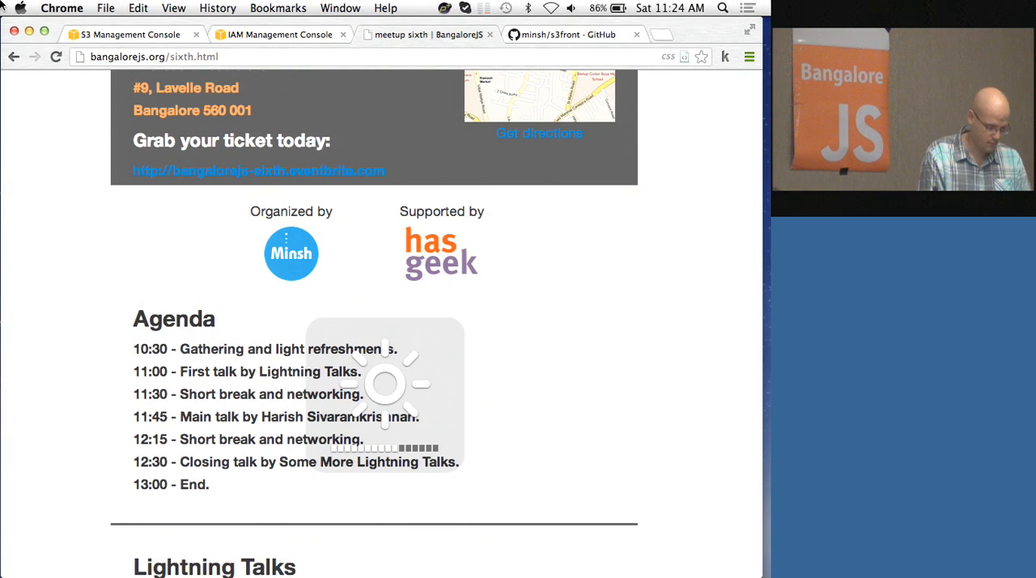
click(19, 8)
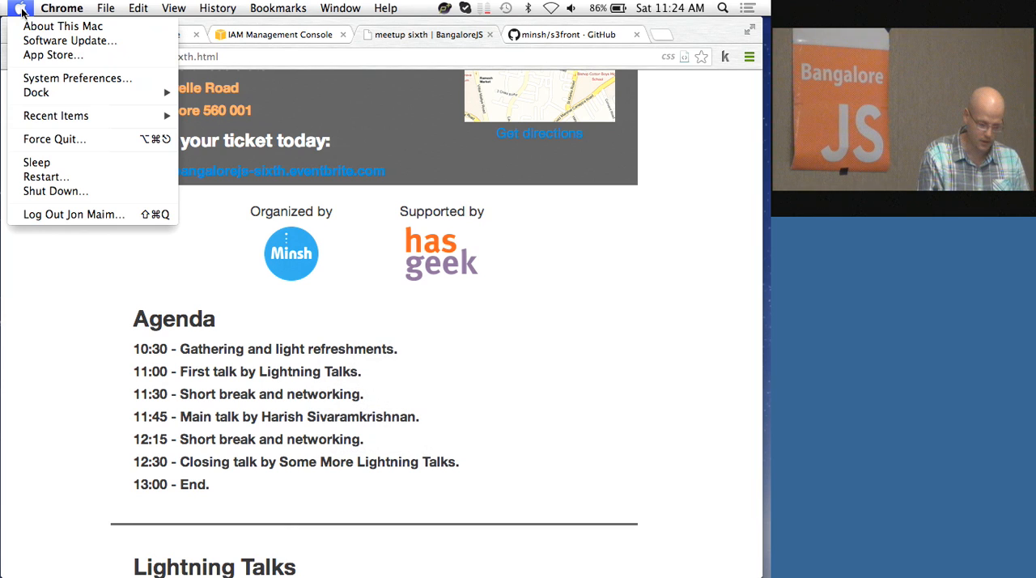